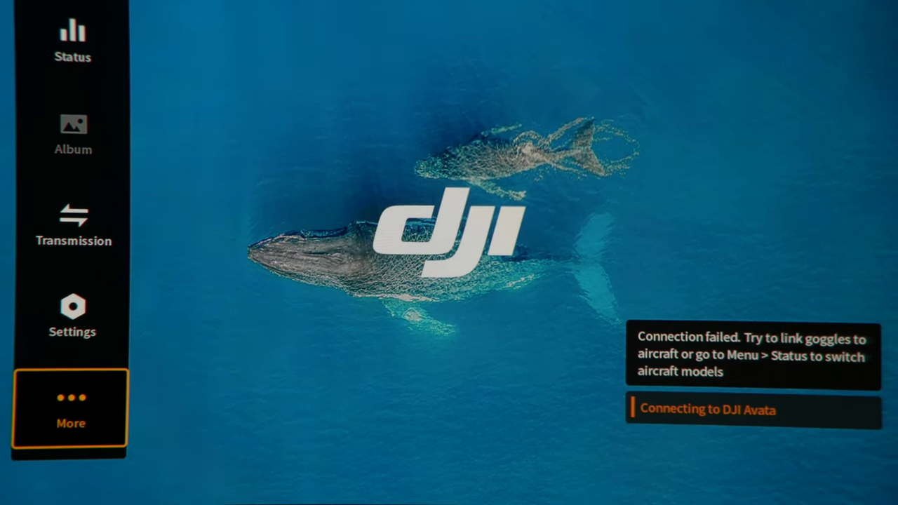
Step: Open More and select Wireless Streaming to reach the Wi-Fi network picker
{"action": "left_click", "coordinate": [70, 406]}
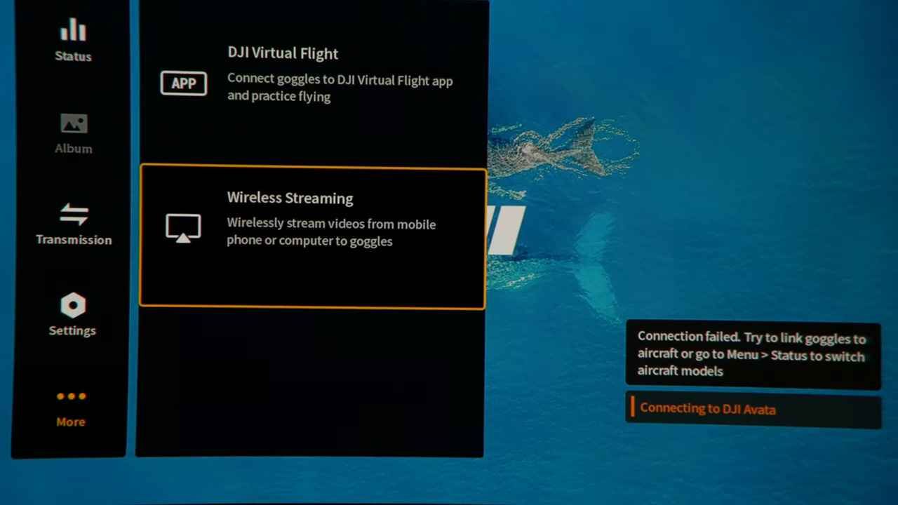
{"action": "left_click", "coordinate": [312, 236]}
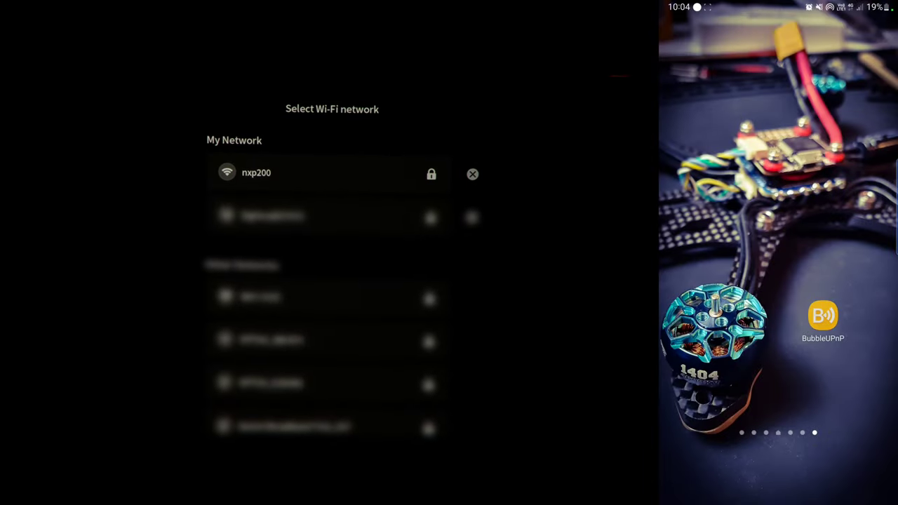
Step: Select the saved nxp200 network and move to its forget (X) button
{"action": "left_click", "coordinate": [326, 173]}
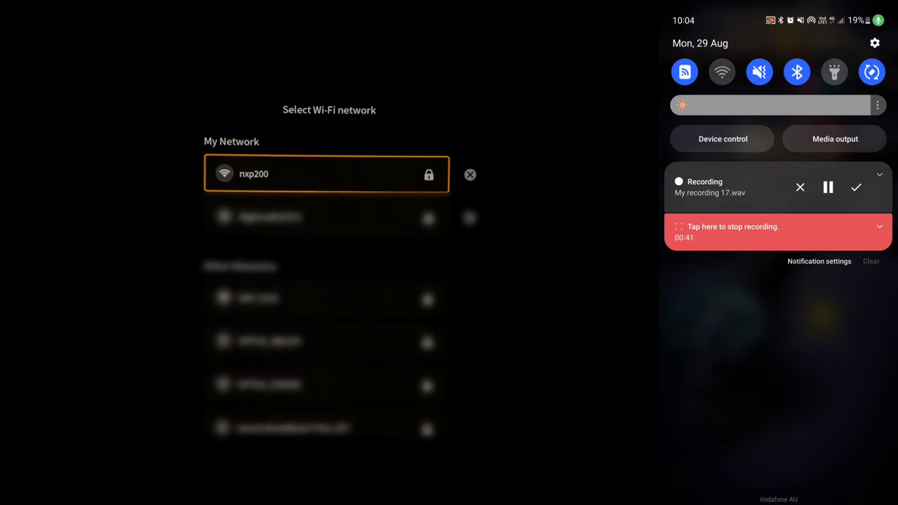
{"action": "left_click", "coordinate": [871, 72]}
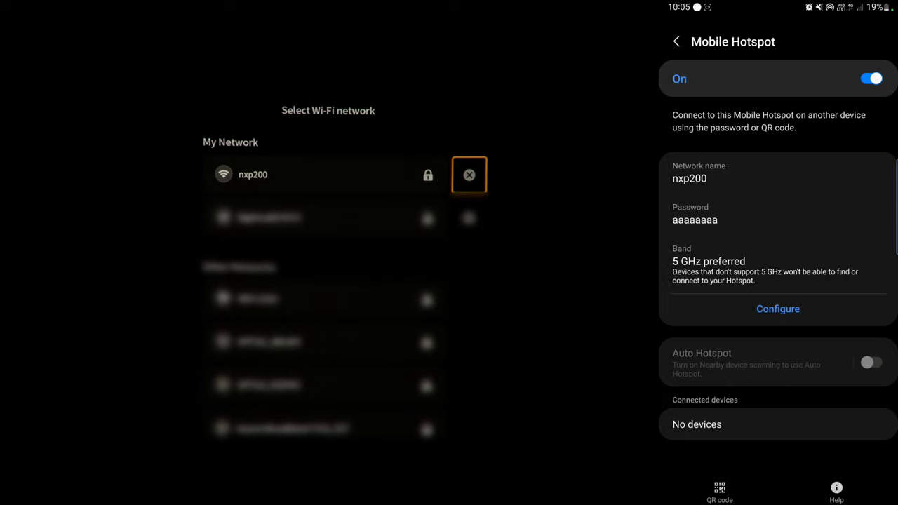
Step: Forget the saved nxp200 network, then pick nxp200 under Other Networks to join
{"action": "left_click", "coordinate": [469, 174]}
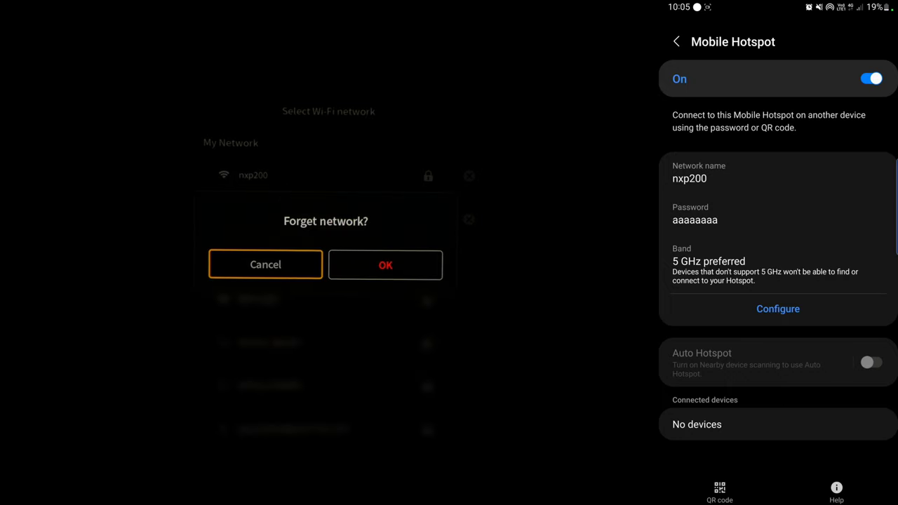
{"action": "left_click", "coordinate": [265, 265]}
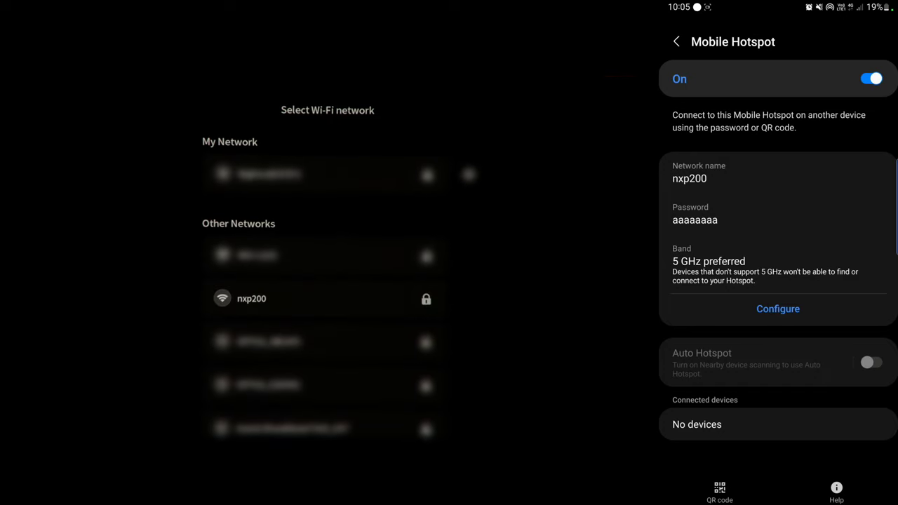
{"action": "left_click", "coordinate": [323, 297]}
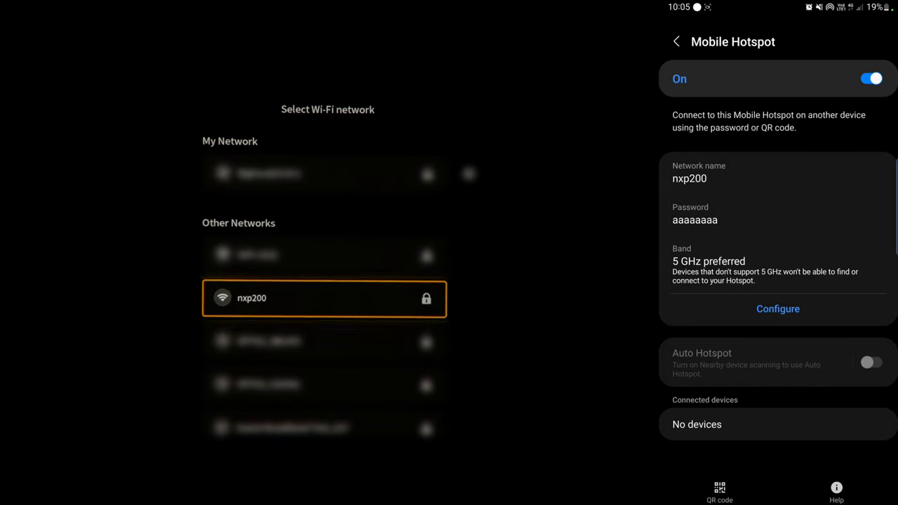
{"action": "left_click", "coordinate": [323, 298]}
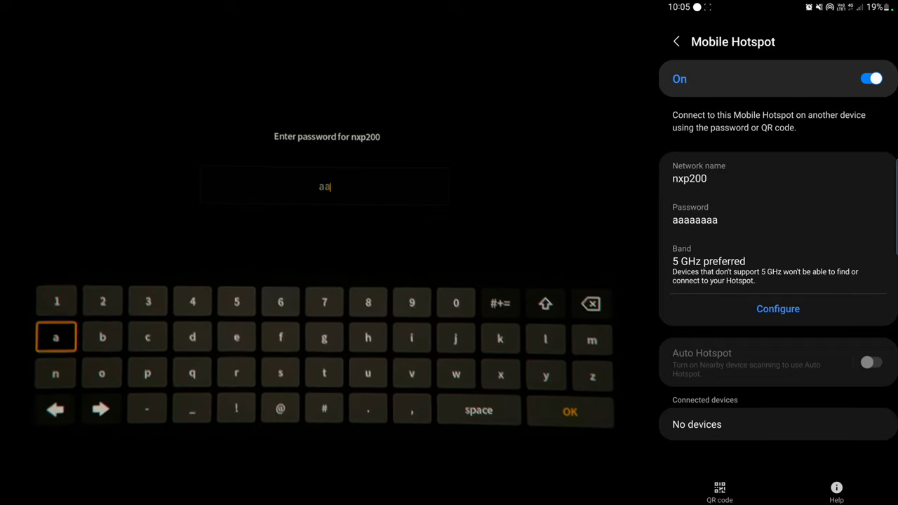
Step: Type the nxp200 hotspot password on the on-screen keyboard to connect
{"action": "left_click", "coordinate": [55, 336]}
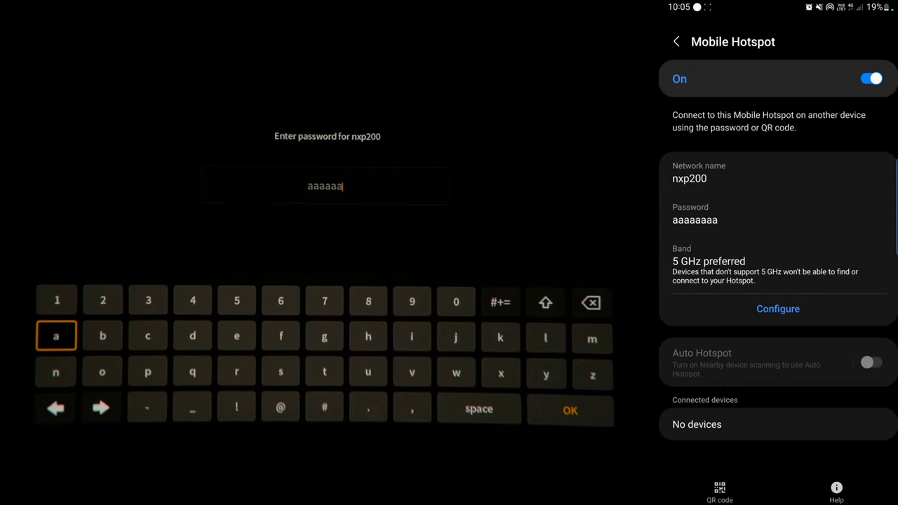
{"action": "left_click", "coordinate": [56, 335]}
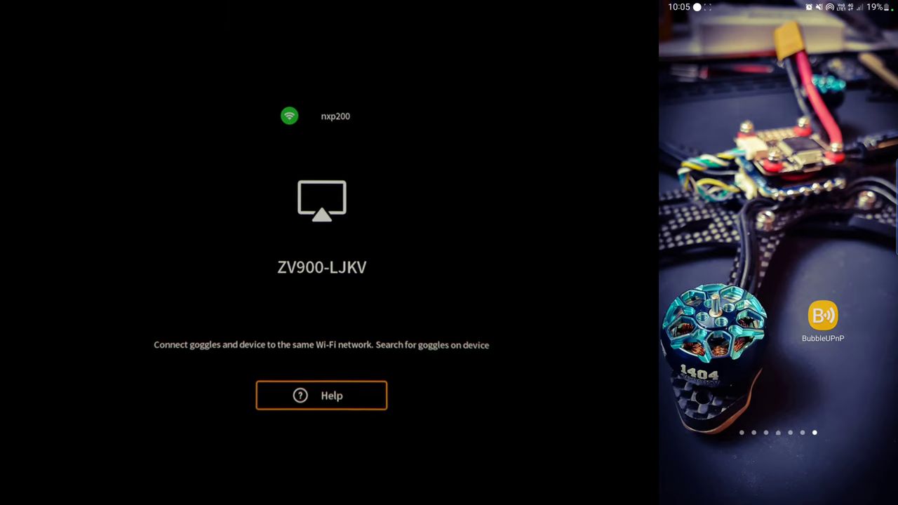
Step: Launch BubbleUPnP with km_20211107_1080p in Now Playing and open the renderer list
{"action": "left_click", "coordinate": [822, 315]}
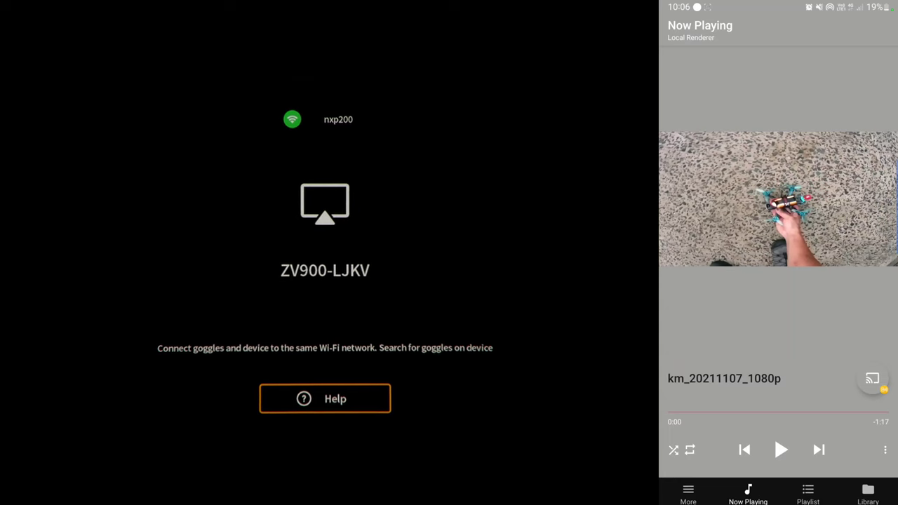
{"action": "left_click", "coordinate": [872, 378]}
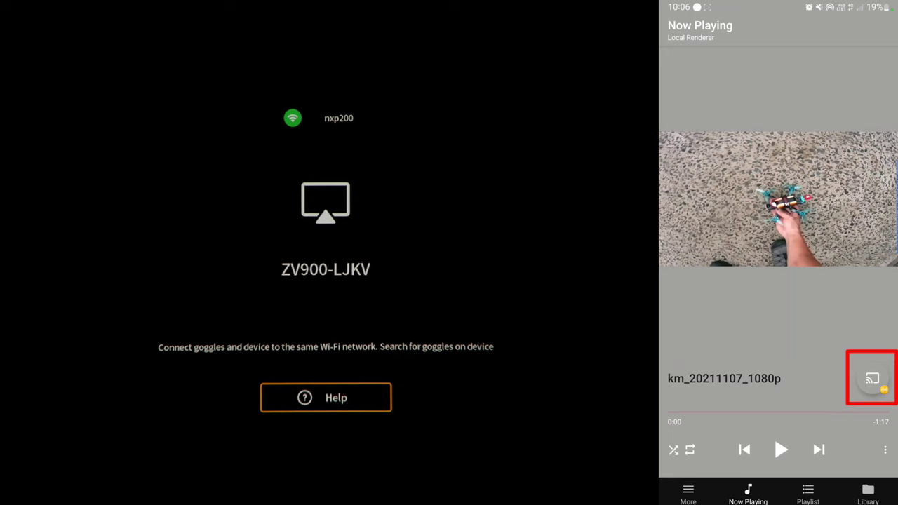
Step: Choose ZV900-LJKV as the renderer and play km_20211107_1080p
{"action": "left_click", "coordinate": [871, 378]}
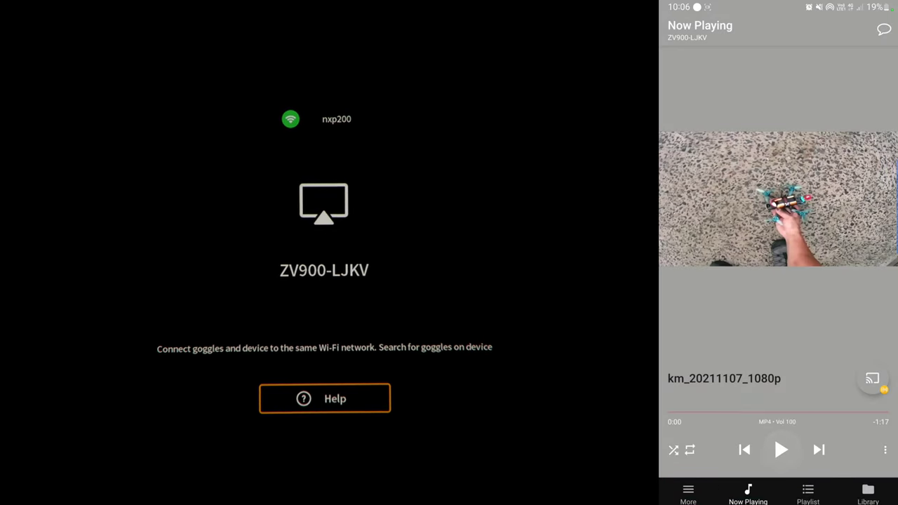
{"action": "left_click", "coordinate": [781, 449]}
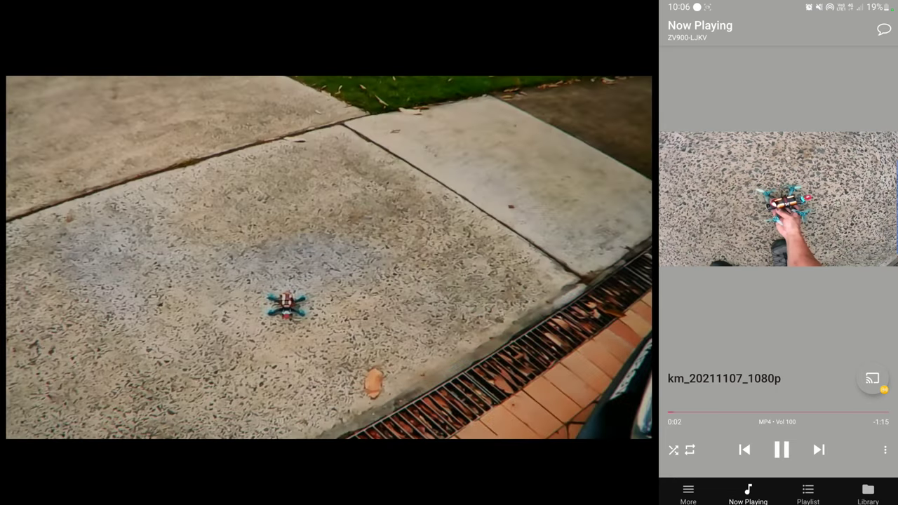